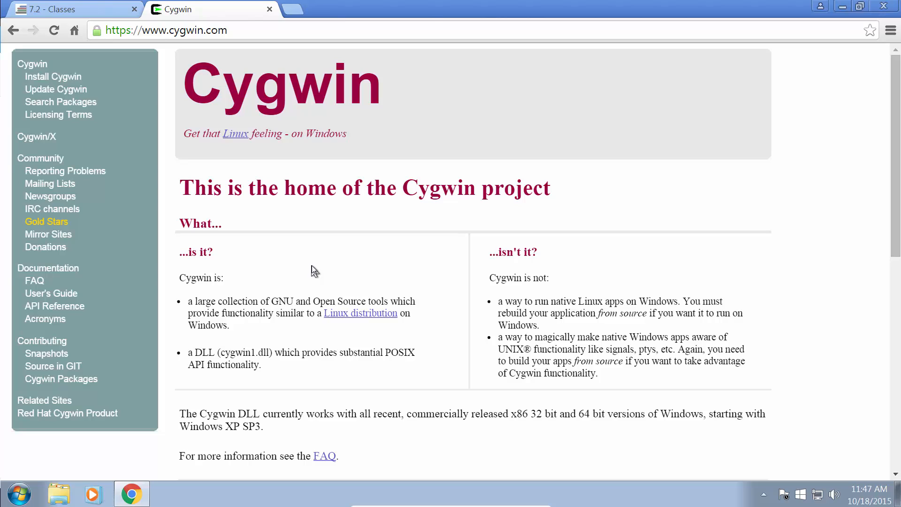
- Download setup-x86.exe from Cygwin's installation page and launch it from Chrome
scroll("down", 3)
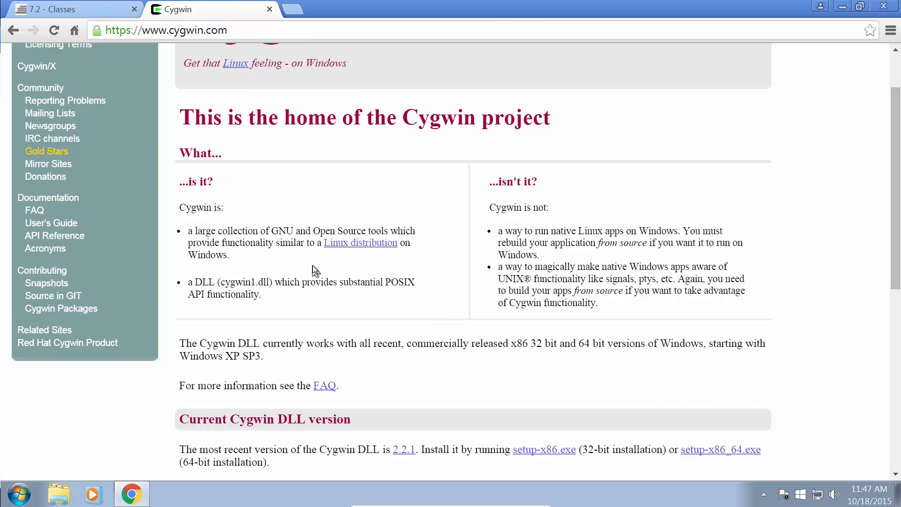
scroll("up", 3)
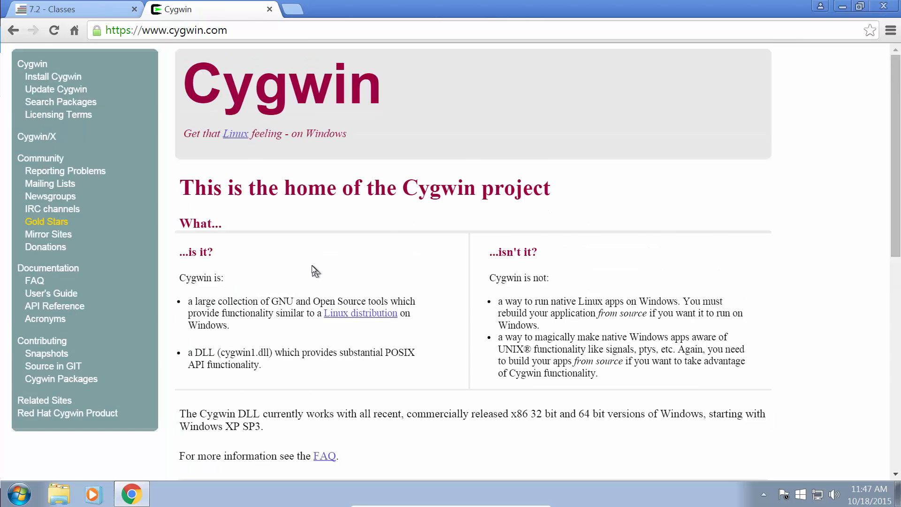
mouse_move(313, 263)
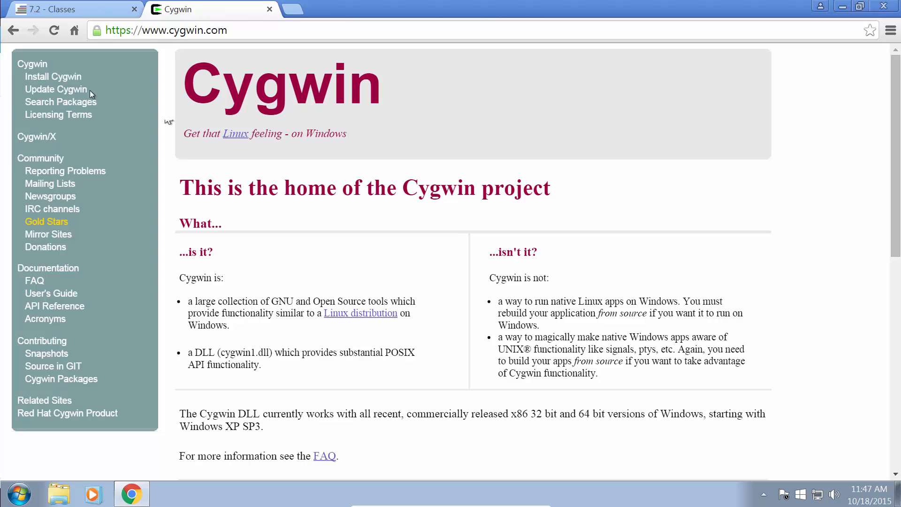
left_click(53, 76)
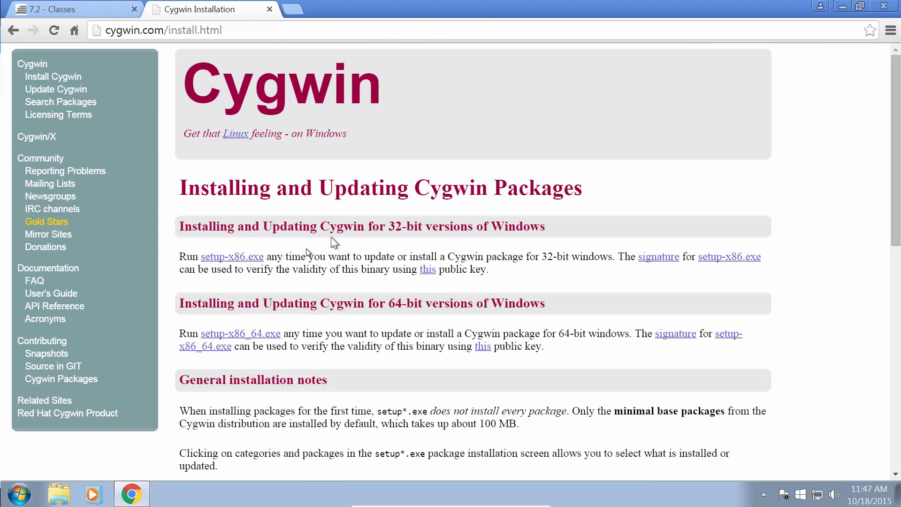
mouse_move(233, 256)
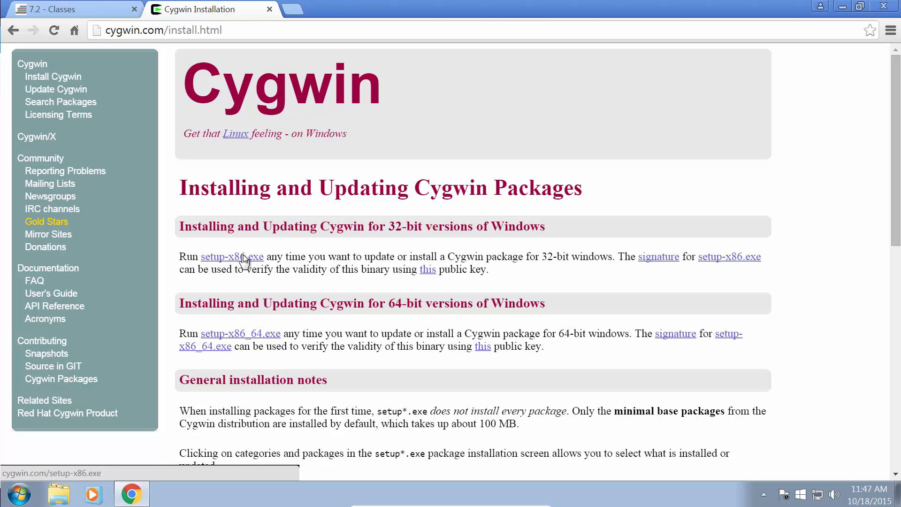
mouse_move(255, 337)
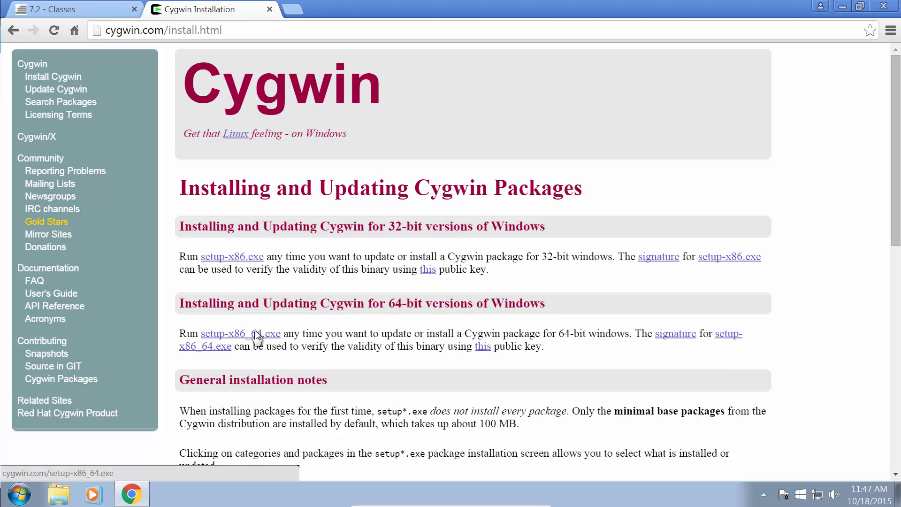
mouse_move(232, 256)
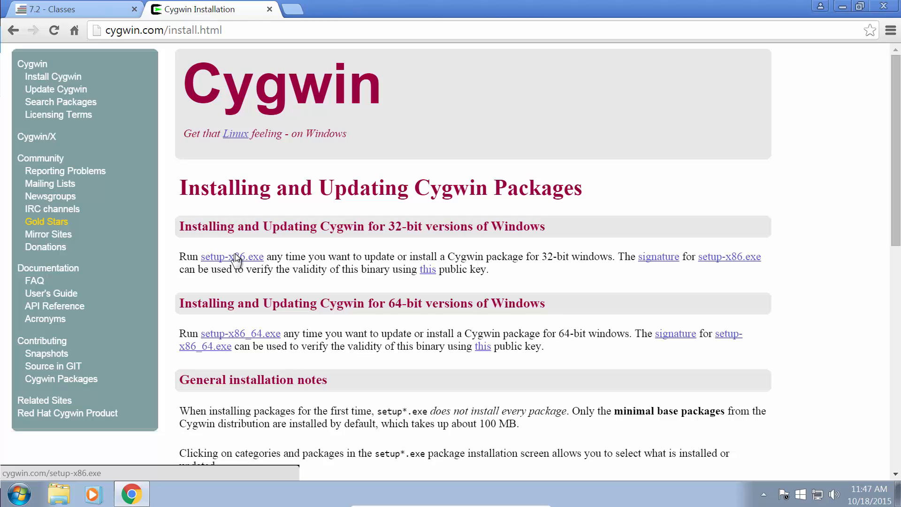
mouse_move(250, 258)
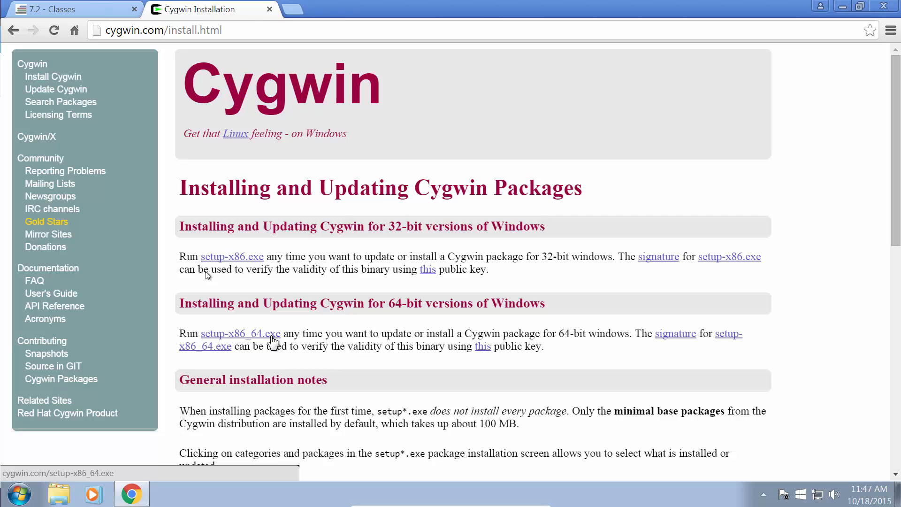
left_click(240, 333)
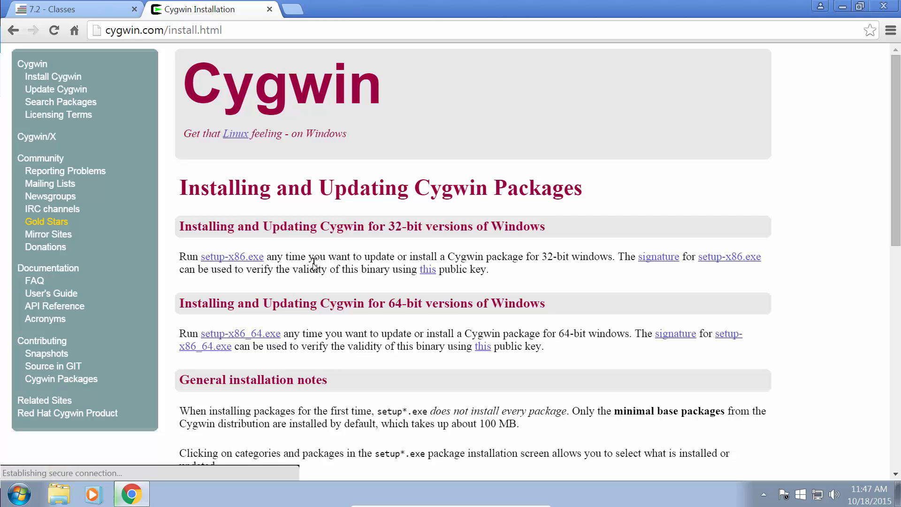
left_click(232, 256)
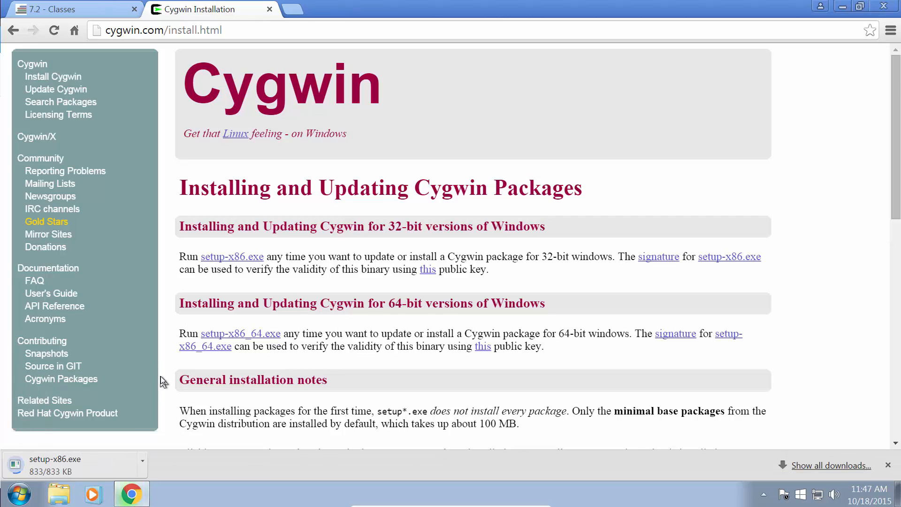
left_click(55, 459)
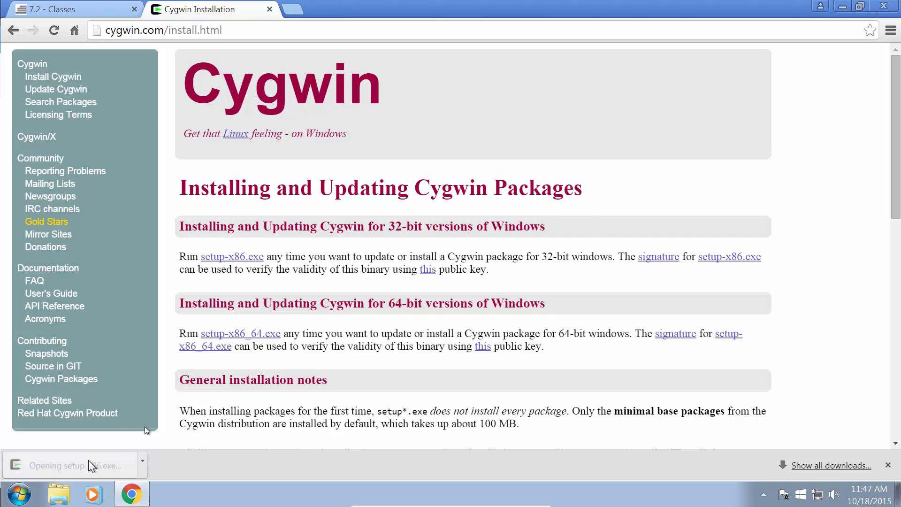
mouse_move(488, 259)
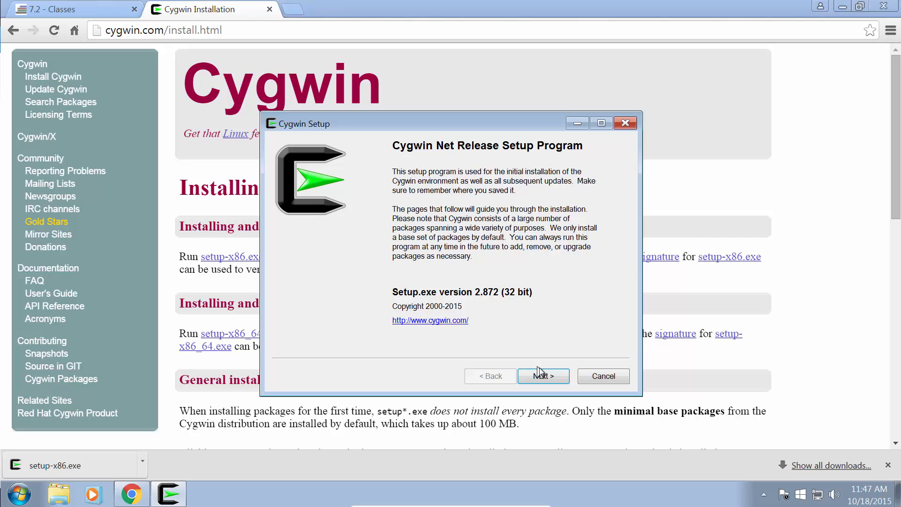
- Accept internet install, default directories and direct connection, choosing the cygwin.mirror.constant.com mirror
left_click(542, 376)
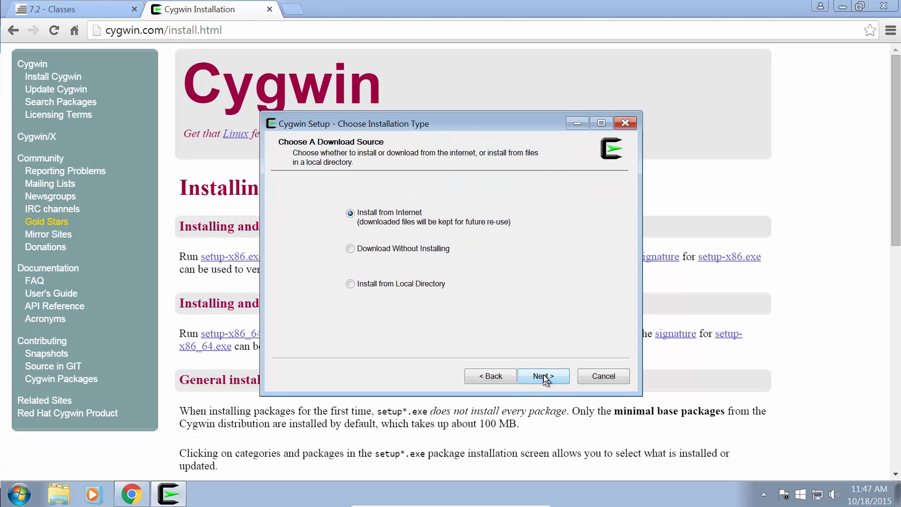
left_click(542, 376)
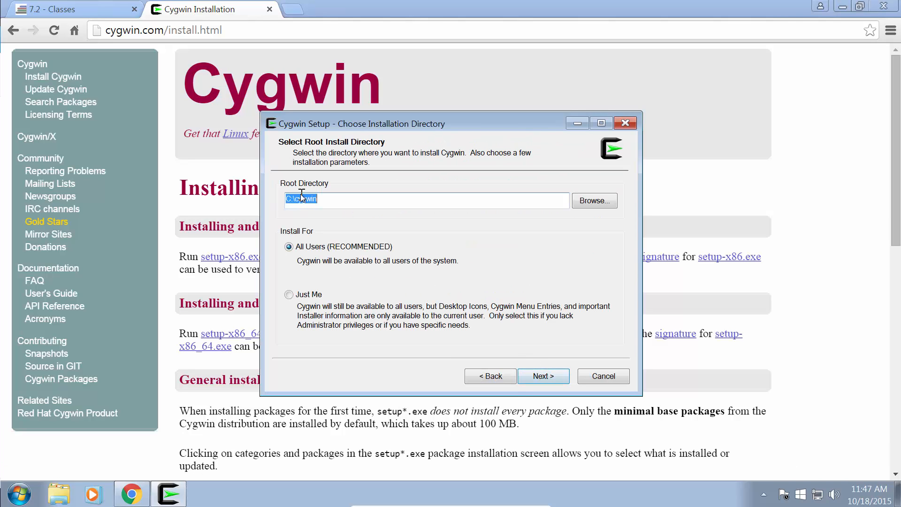
left_click(542, 376)
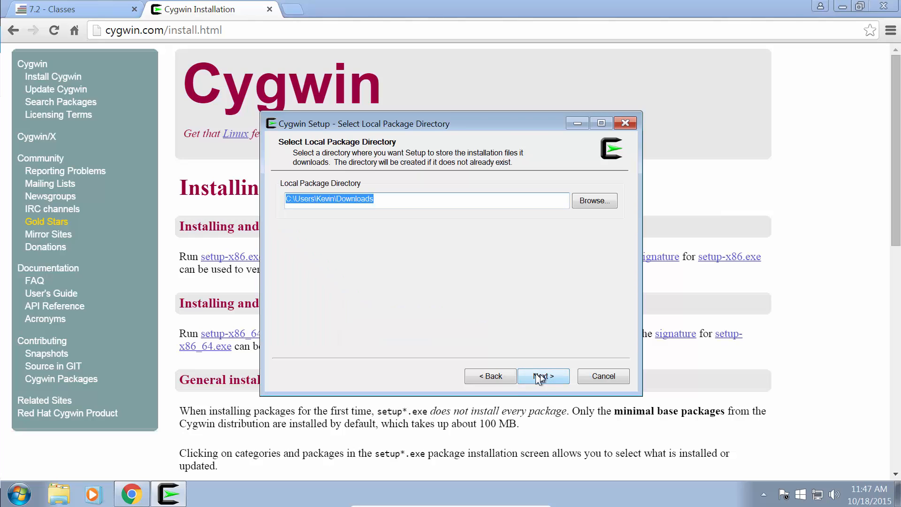
left_click(542, 376)
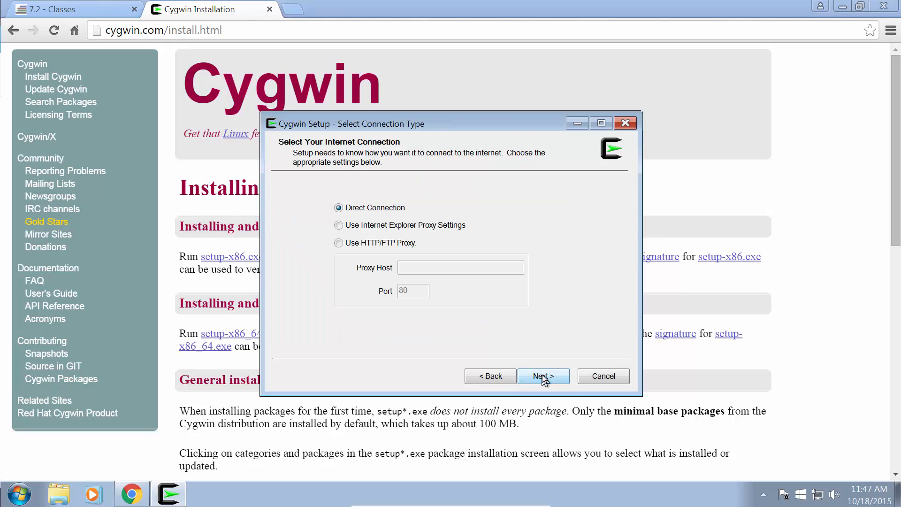
left_click(542, 376)
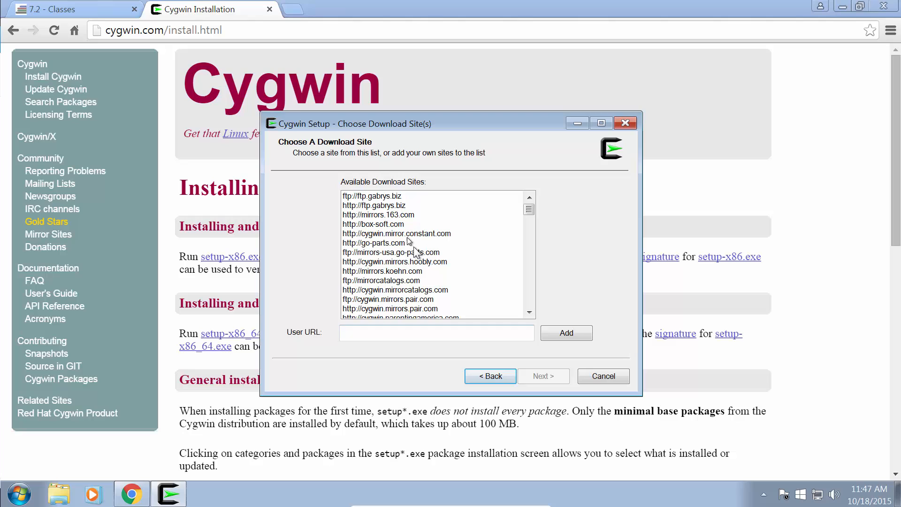
left_click(396, 233)
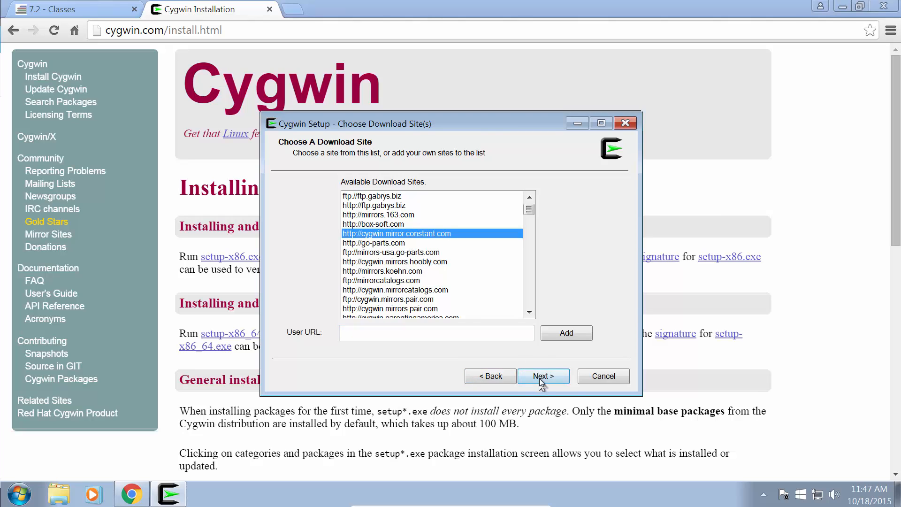
left_click(542, 376)
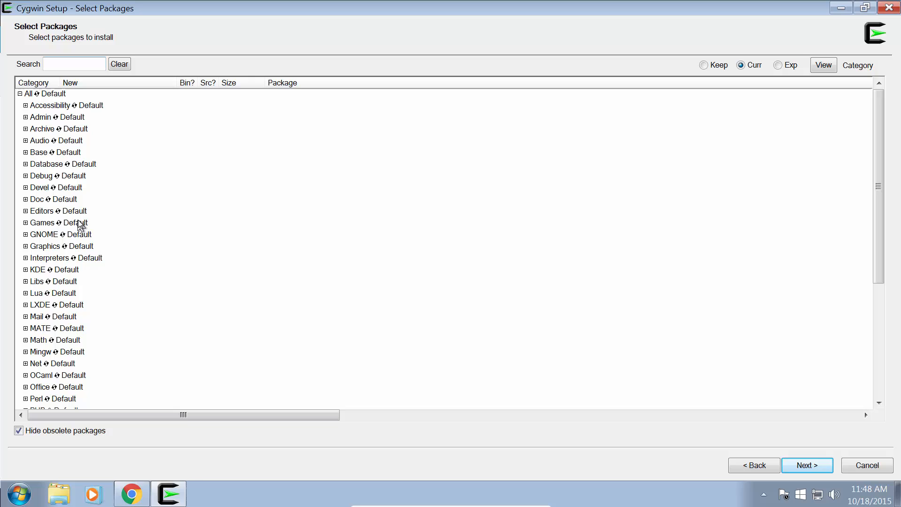
- Search for g++ and set gcc-g++ under Devel to version 4.9.2-3 for install
scroll("down", 3)
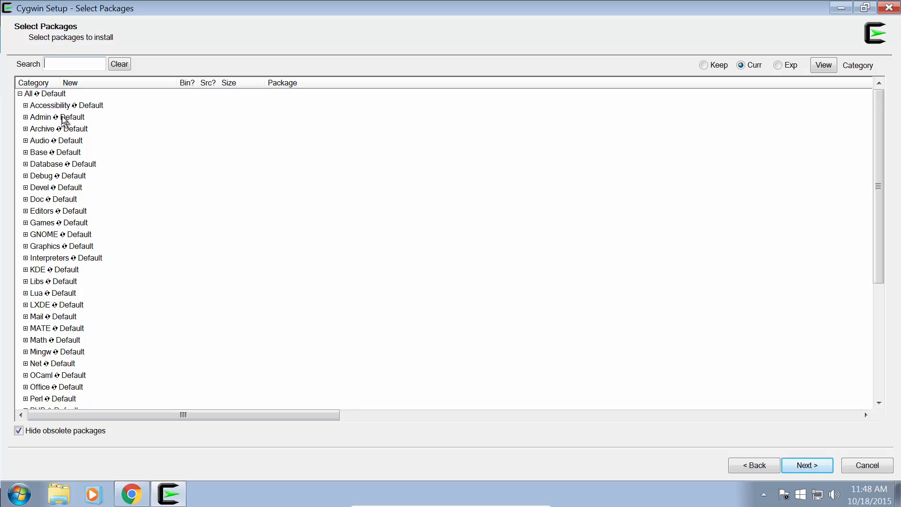
type("g++")
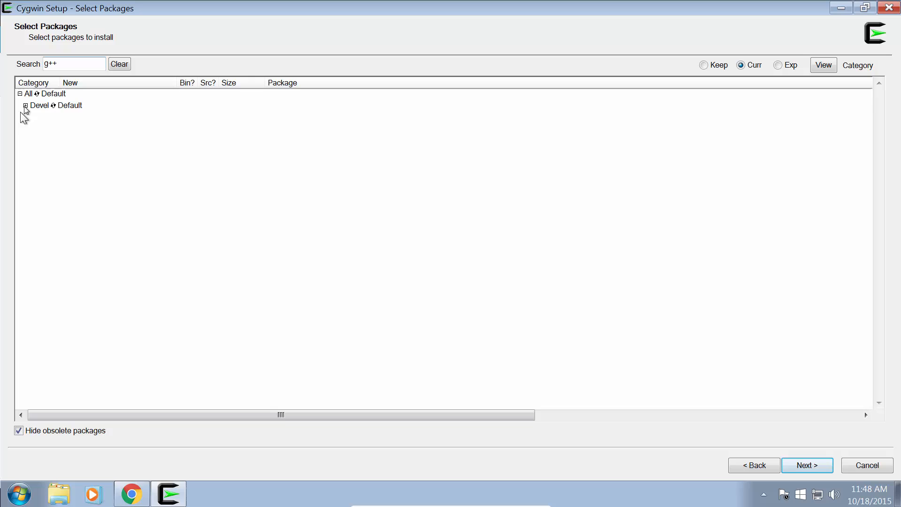
left_click(26, 105)
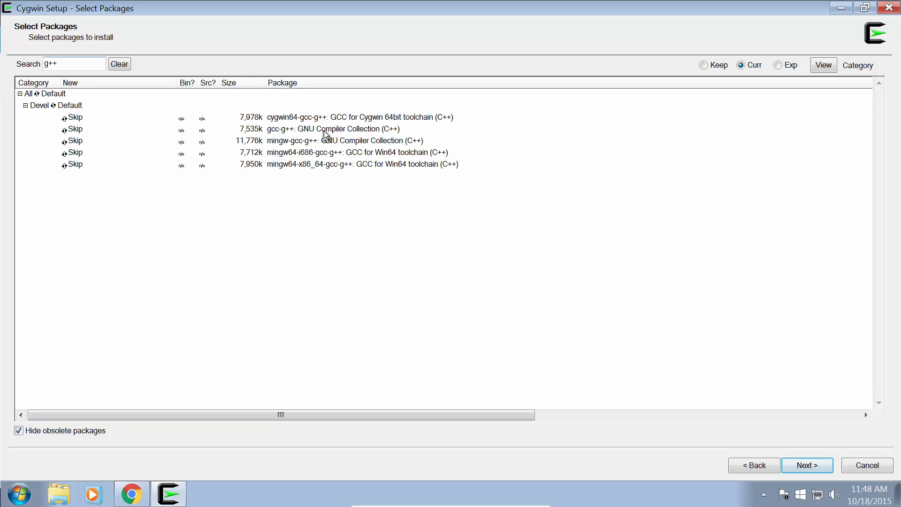
mouse_move(345, 134)
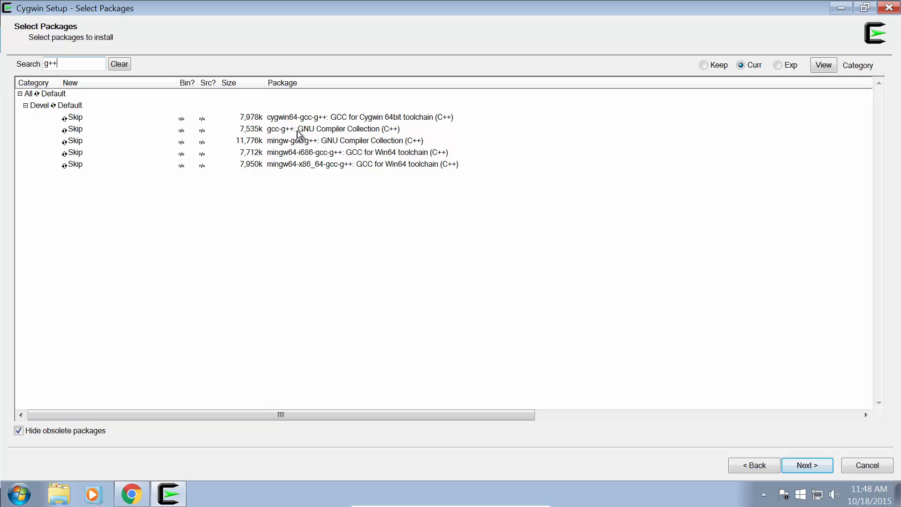
mouse_move(284, 136)
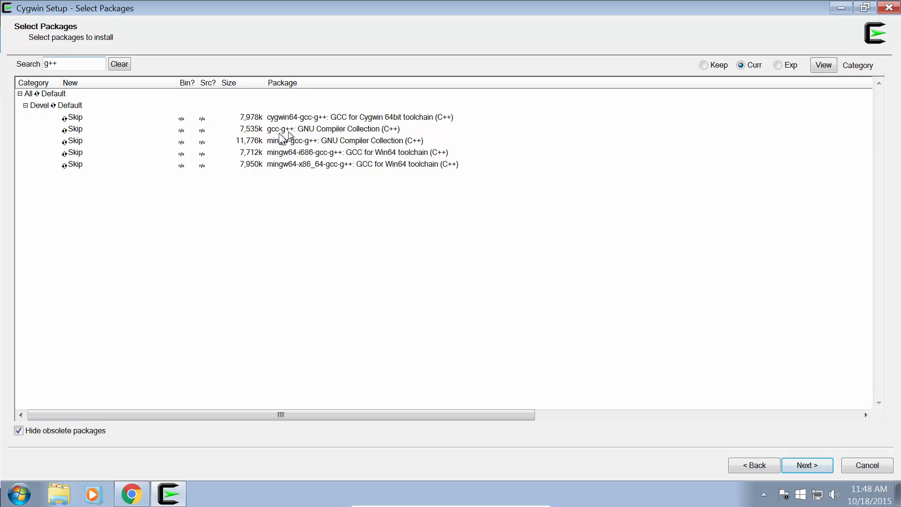
mouse_move(273, 153)
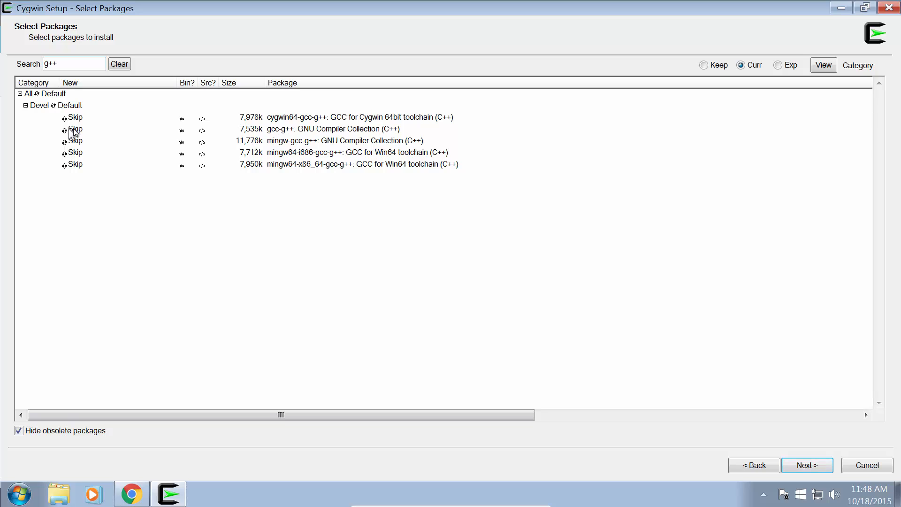
left_click(73, 128)
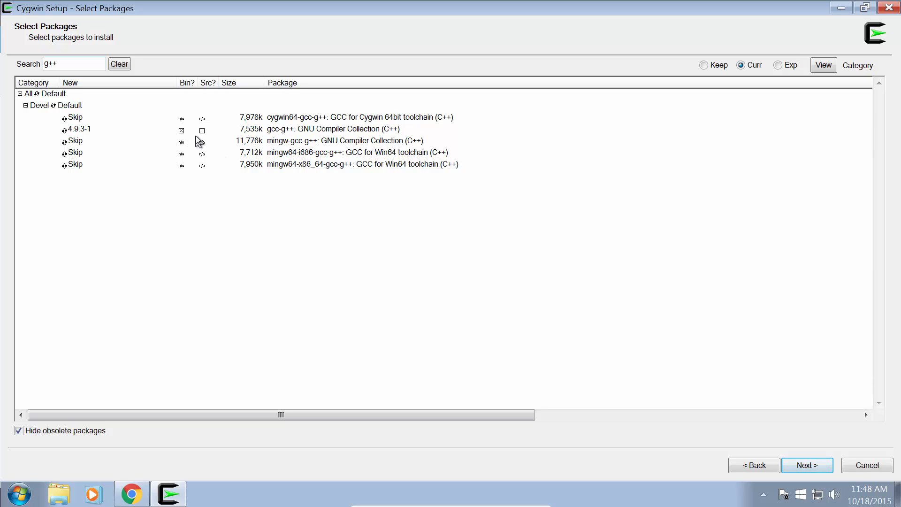
mouse_move(196, 92)
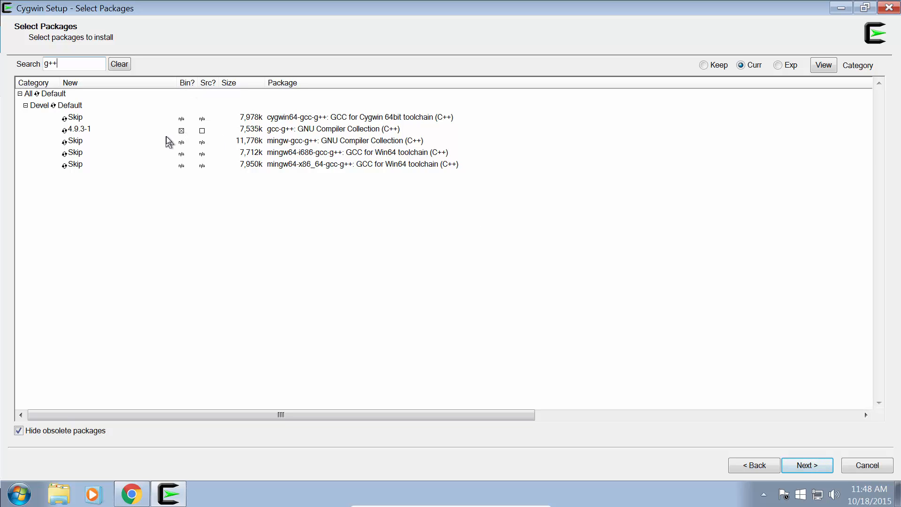
left_click(75, 129)
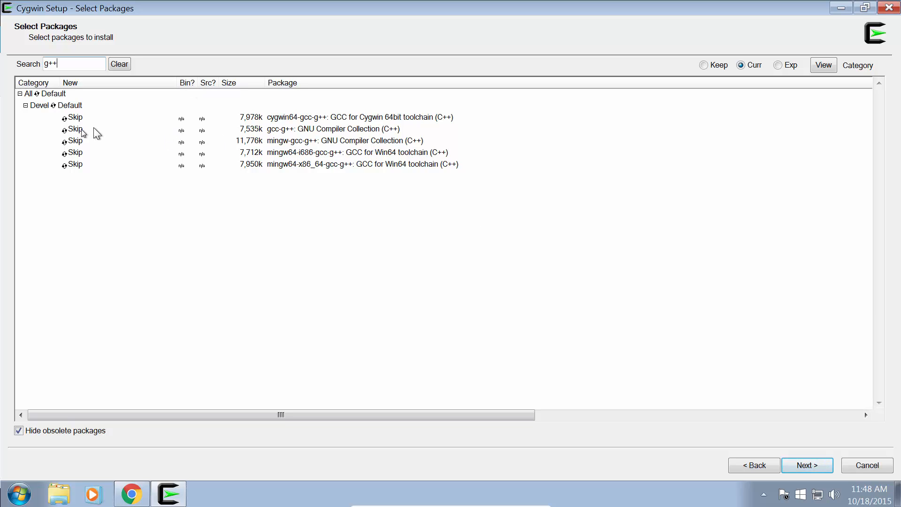
left_click(72, 129)
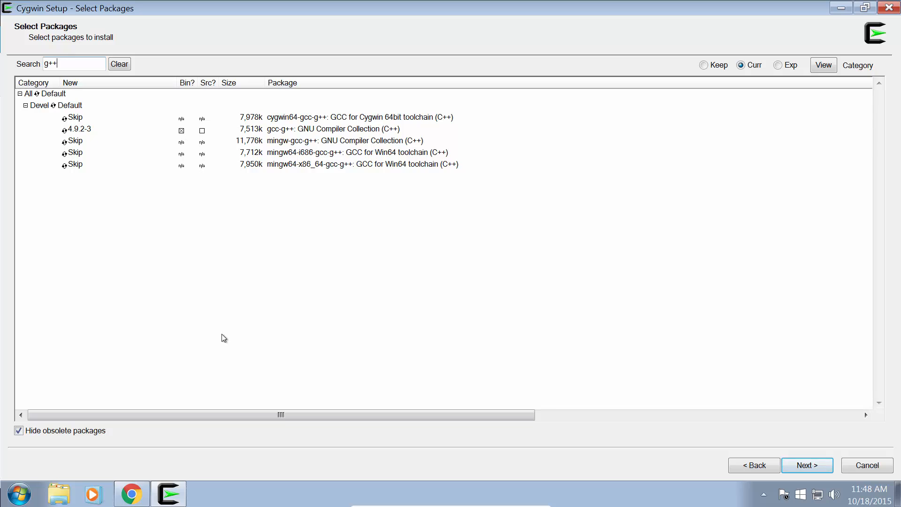
left_click(807, 465)
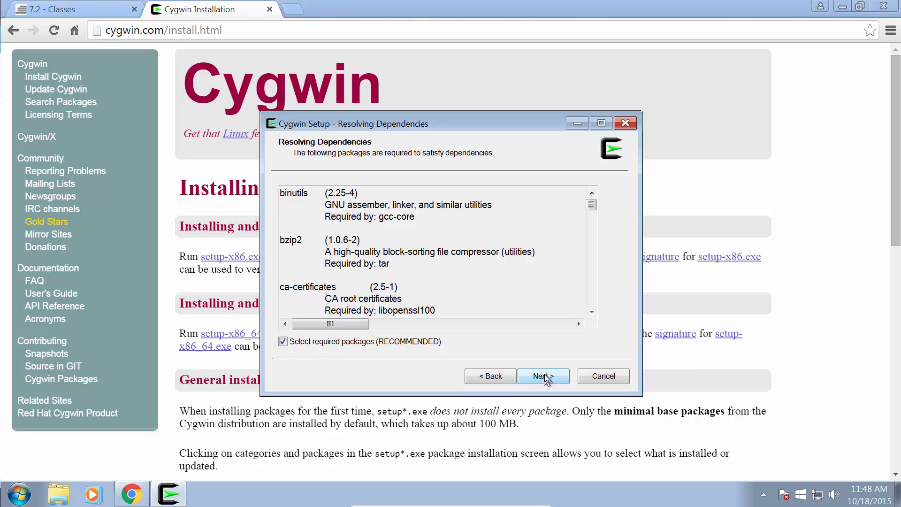
- Accept the required dependency packages and close setup after installation completes
left_click(542, 376)
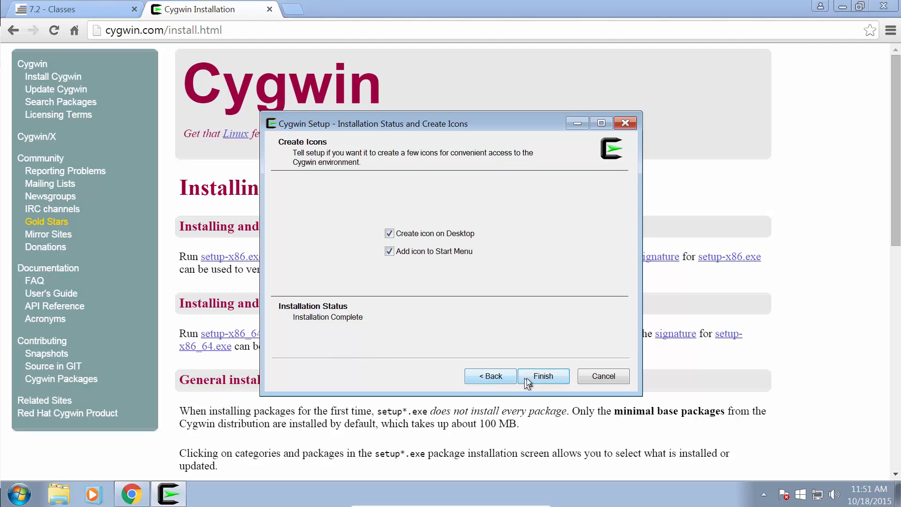
left_click(543, 376)
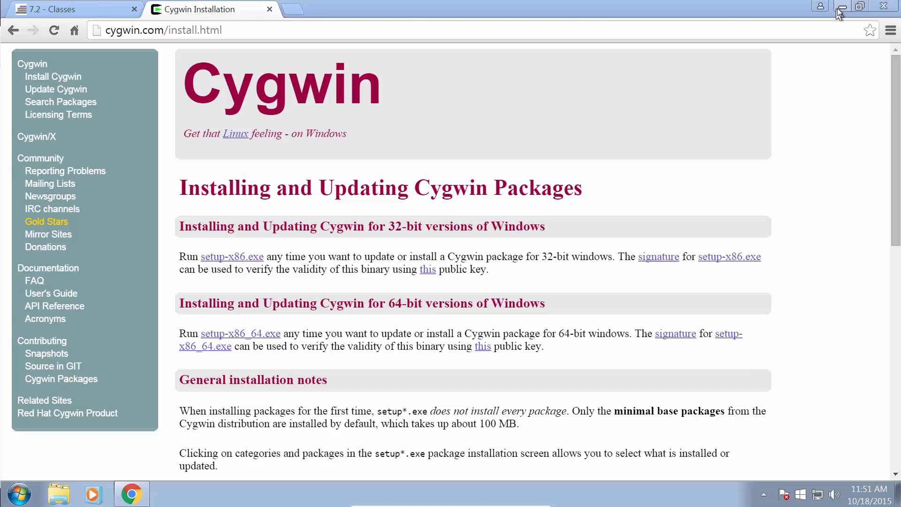
- Launch Cygwin Terminal from the desktop, run g++ -v and highlight the gcc 4.9.2 line
left_click(842, 6)
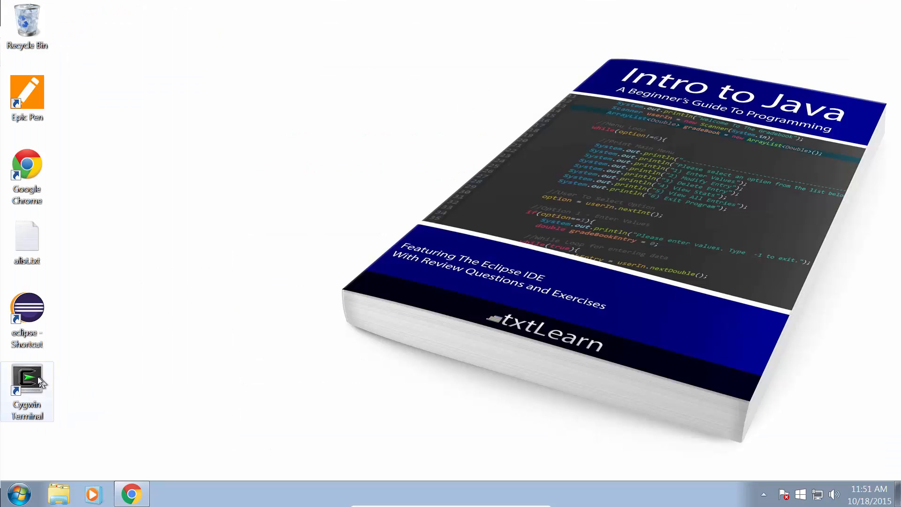
double_click(26, 376)
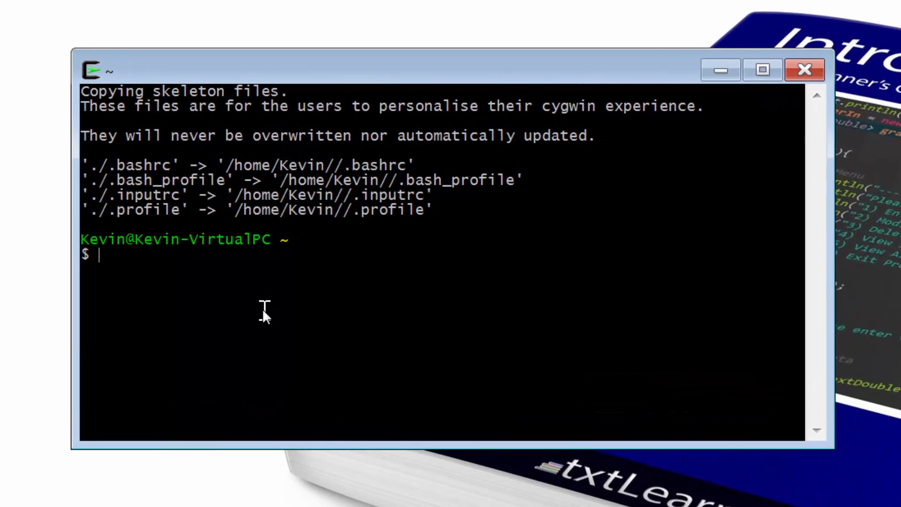
type("g++ -v")
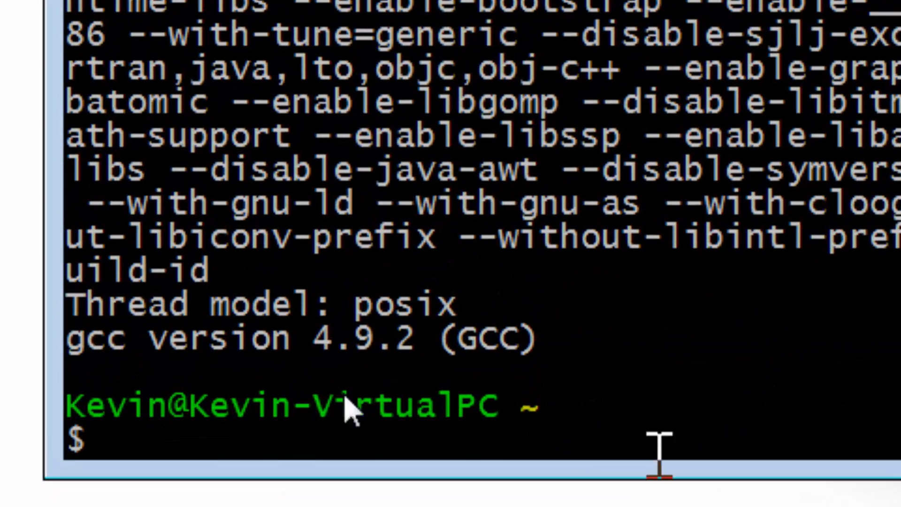
left_click_drag(69, 339, 362, 351)
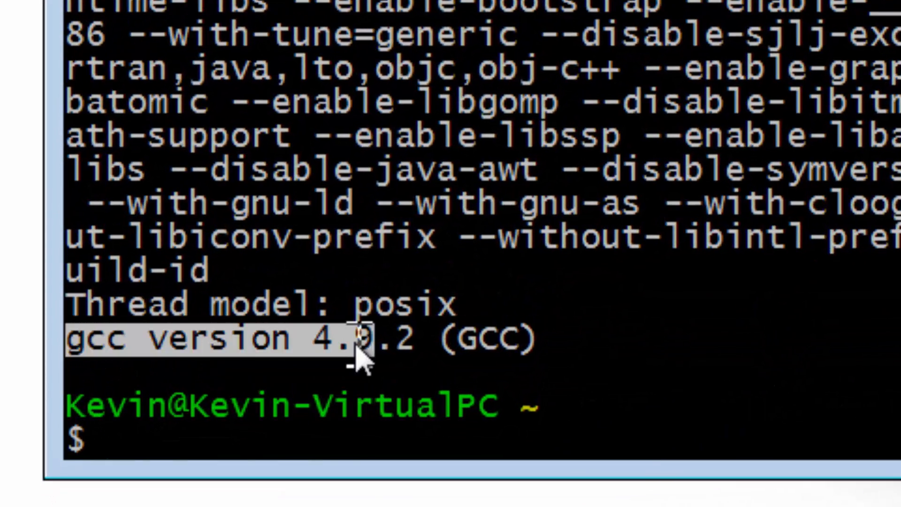
double_click(489, 337)
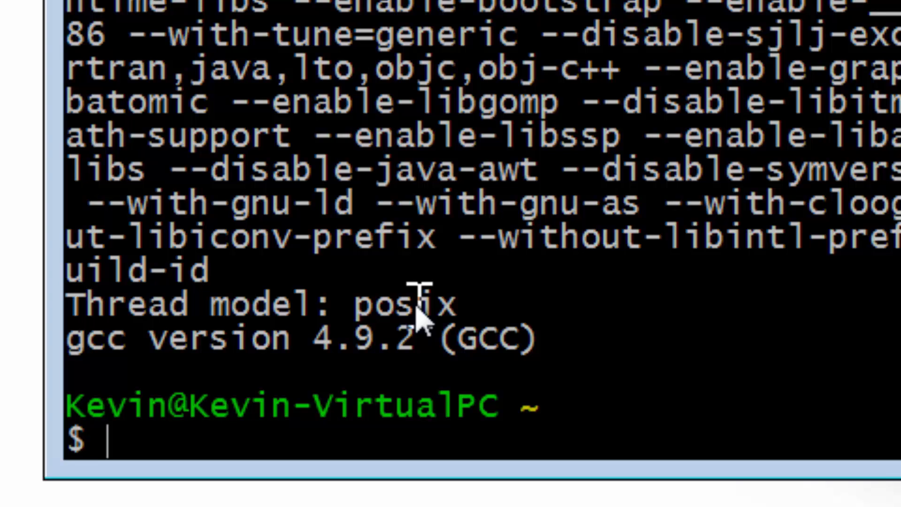
mouse_move(423, 342)
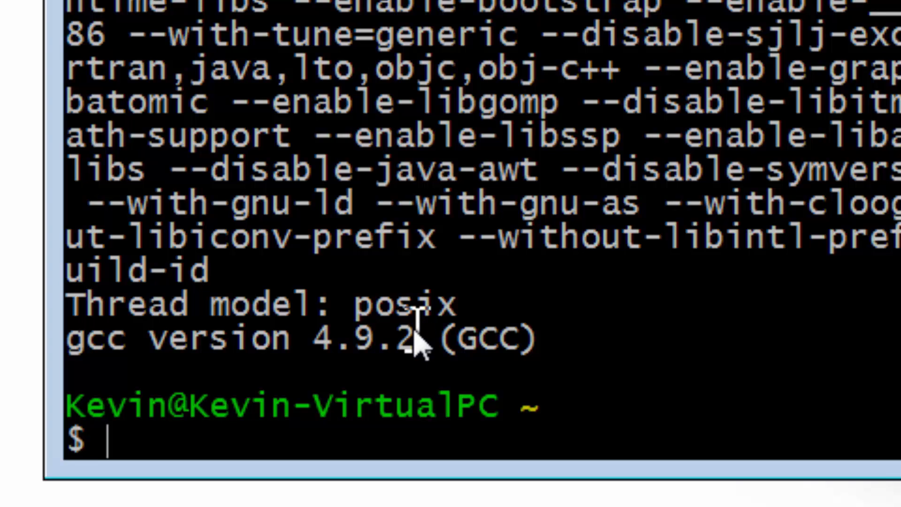